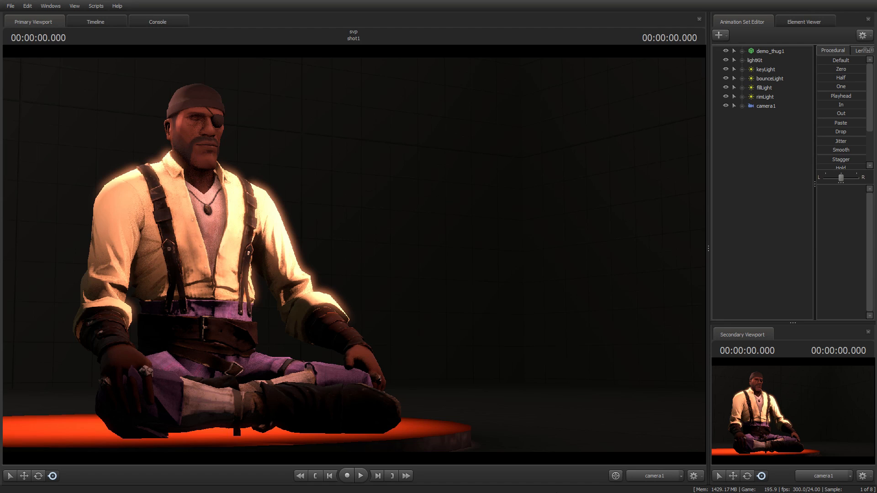
{"action": "mouse_move", "coordinate": [90, 97]}
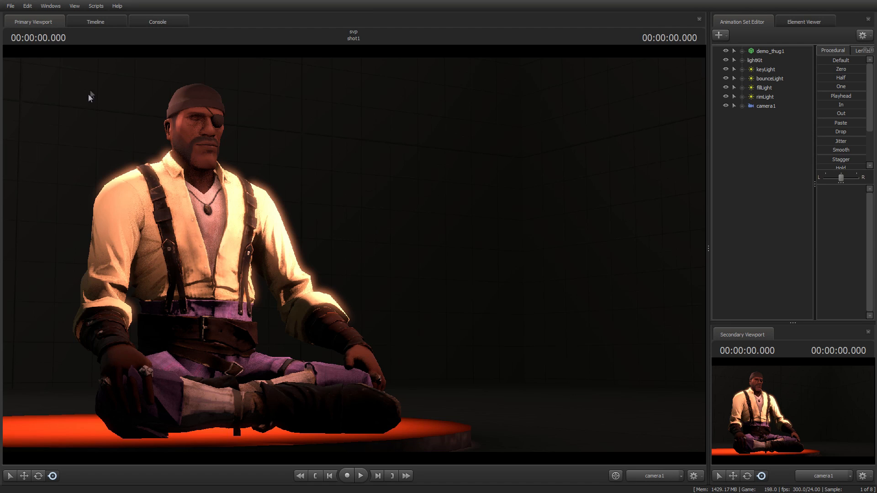
{"action": "mouse_move", "coordinate": [409, 366]}
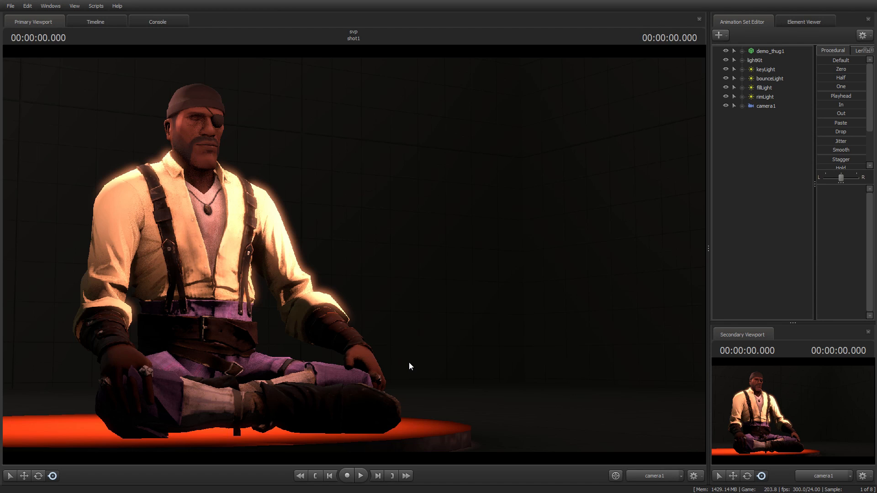
{"action": "mouse_move", "coordinate": [694, 63]}
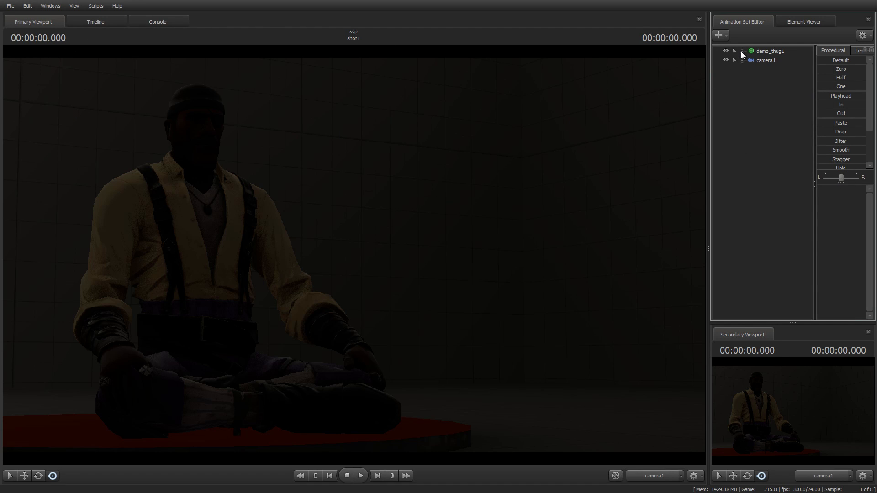
- Expand demo_thug1 > Body and run create_lights on bip_head for a key, bounce, fill and rim rig
{"action": "left_click", "coordinate": [733, 50]}
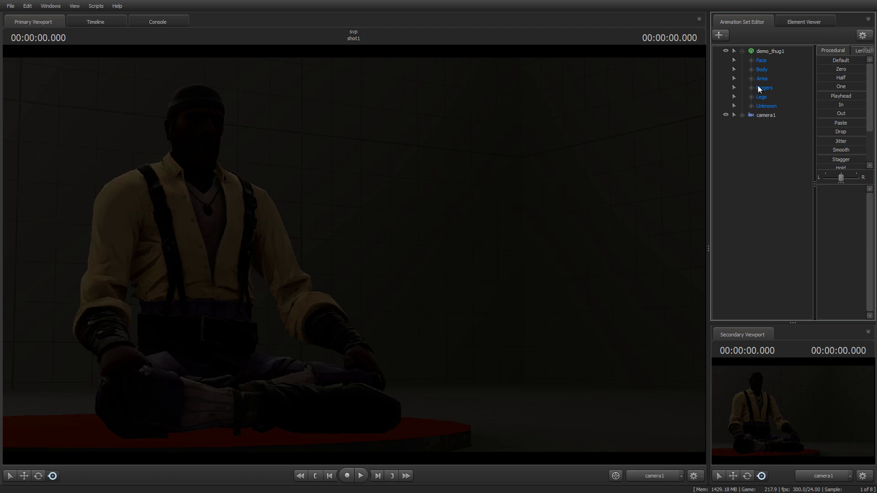
{"action": "left_click", "coordinate": [734, 69]}
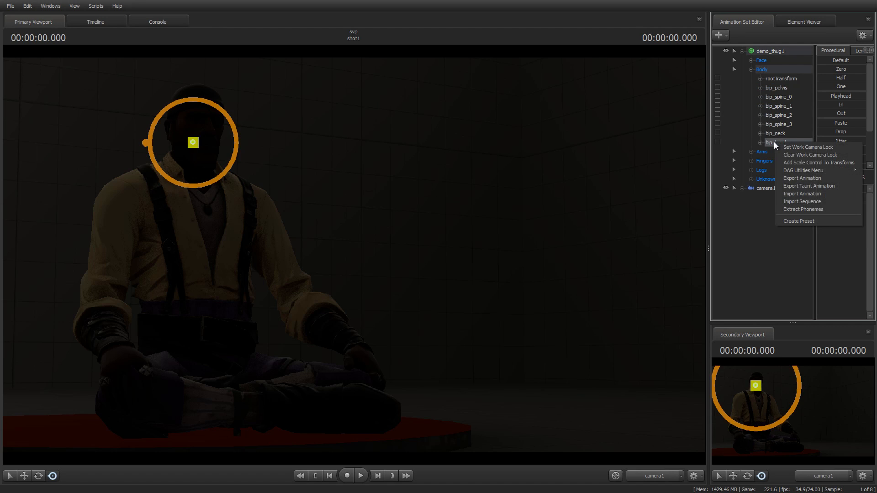
{"action": "mouse_move", "coordinate": [795, 163]}
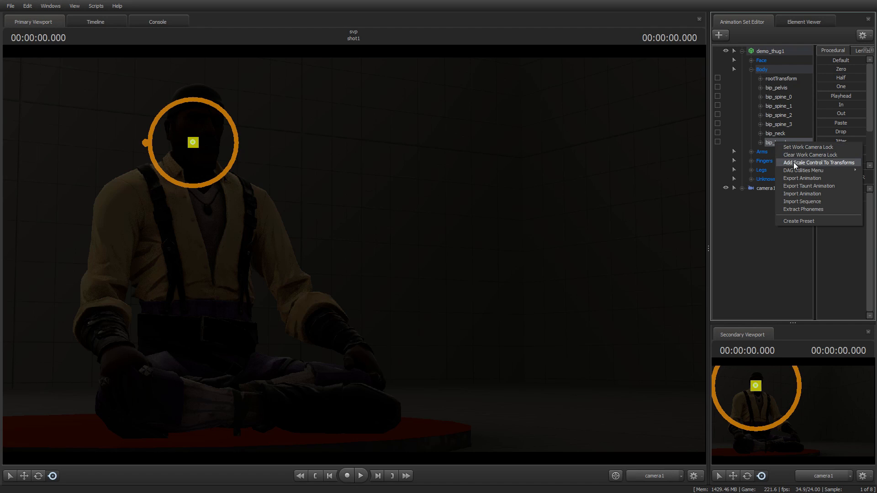
{"action": "mouse_move", "coordinate": [803, 170]}
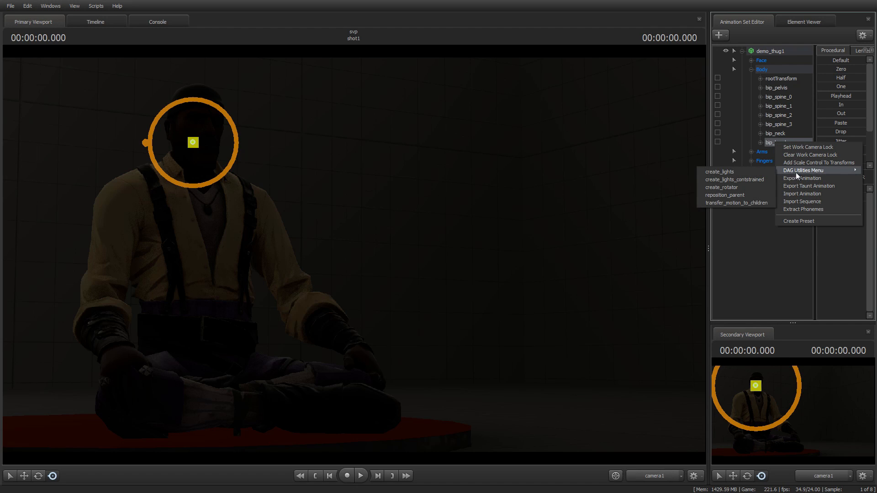
{"action": "mouse_move", "coordinate": [719, 172]}
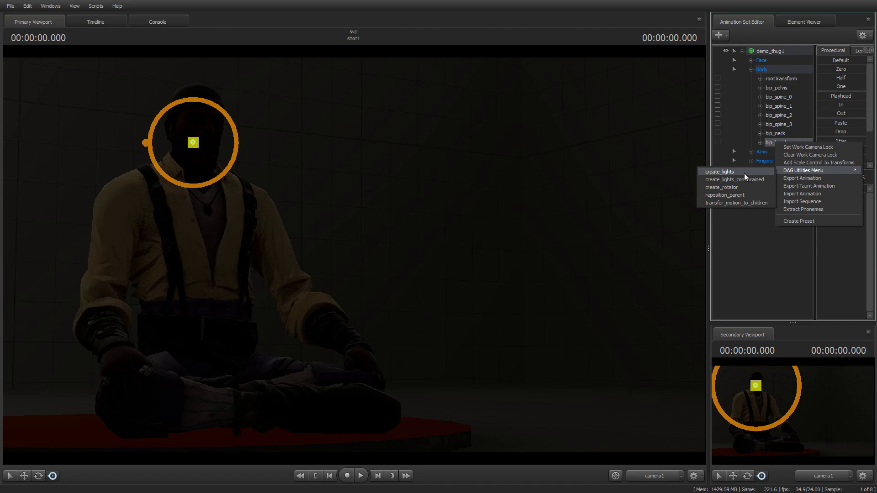
{"action": "left_click", "coordinate": [720, 171]}
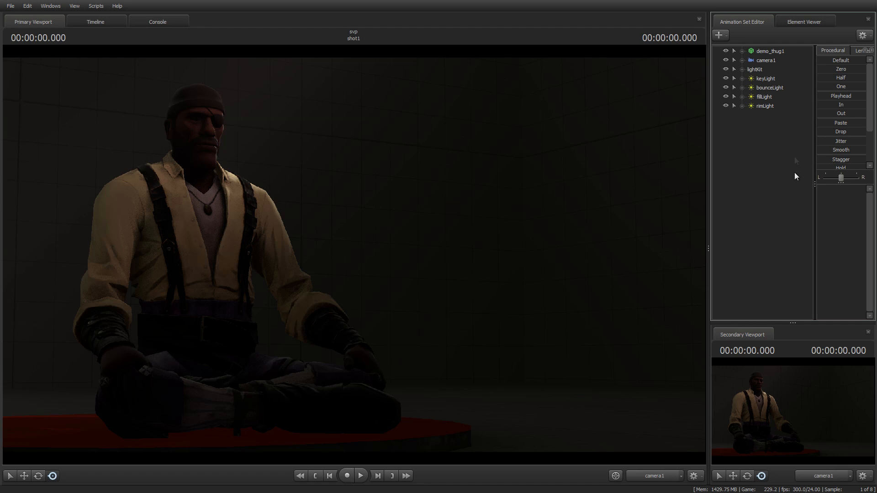
{"action": "mouse_move", "coordinate": [770, 83]}
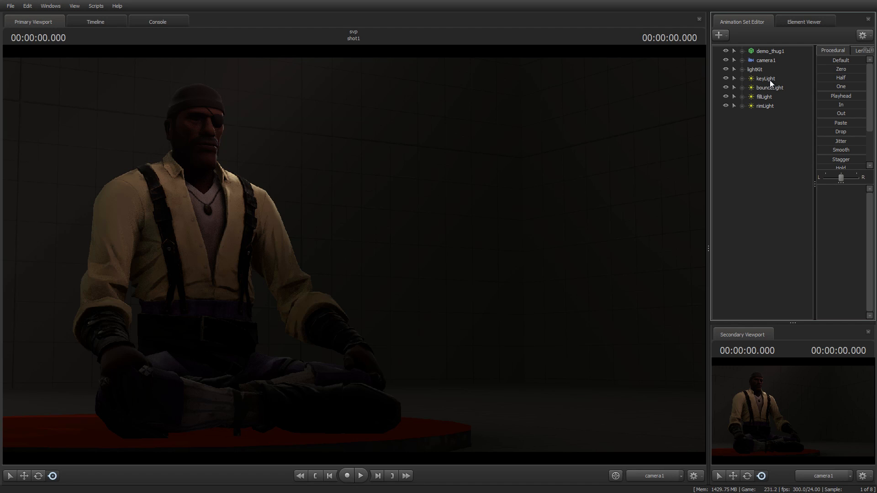
{"action": "left_click", "coordinate": [765, 78]}
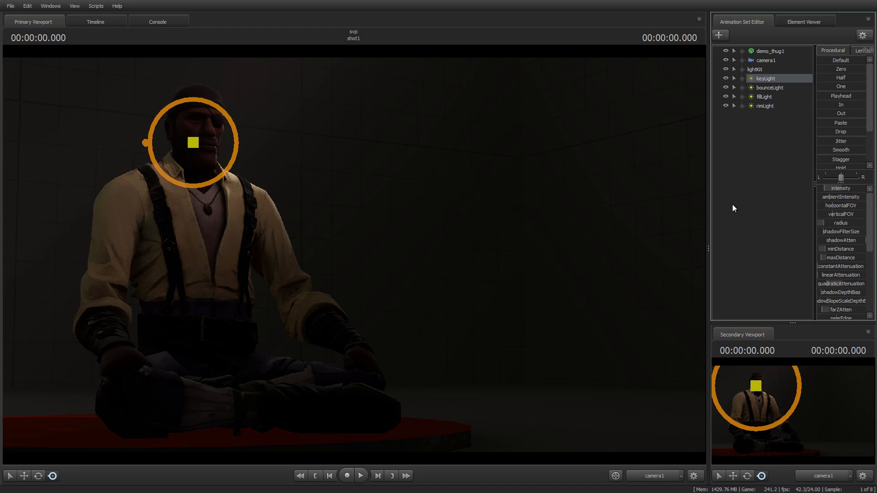
{"action": "left_click", "coordinate": [764, 97]}
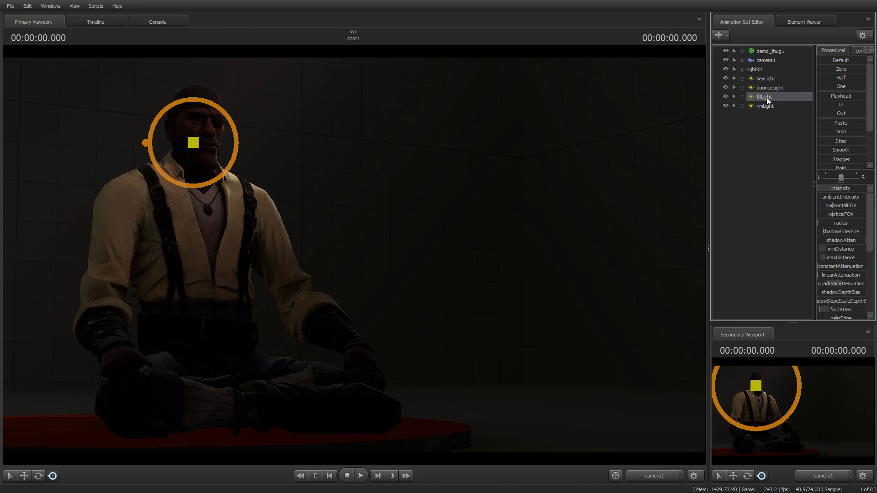
{"action": "mouse_move", "coordinate": [753, 167]}
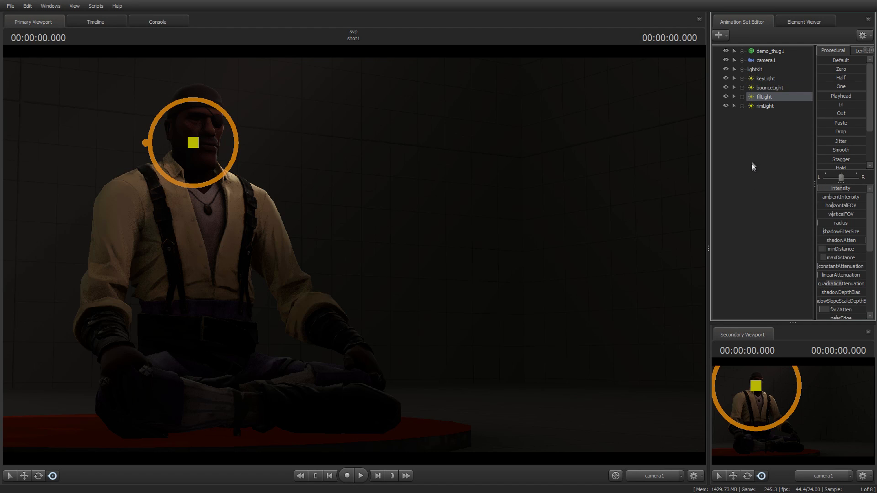
{"action": "mouse_move", "coordinate": [739, 246]}
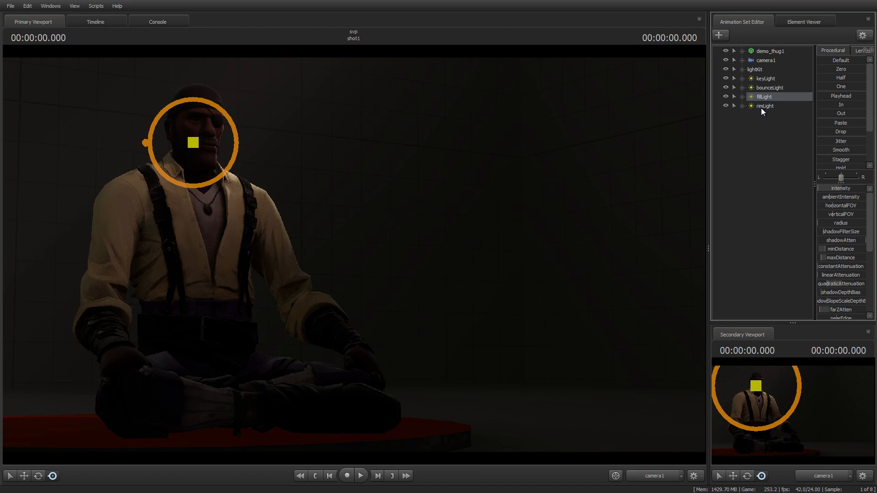
{"action": "left_click", "coordinate": [765, 105]}
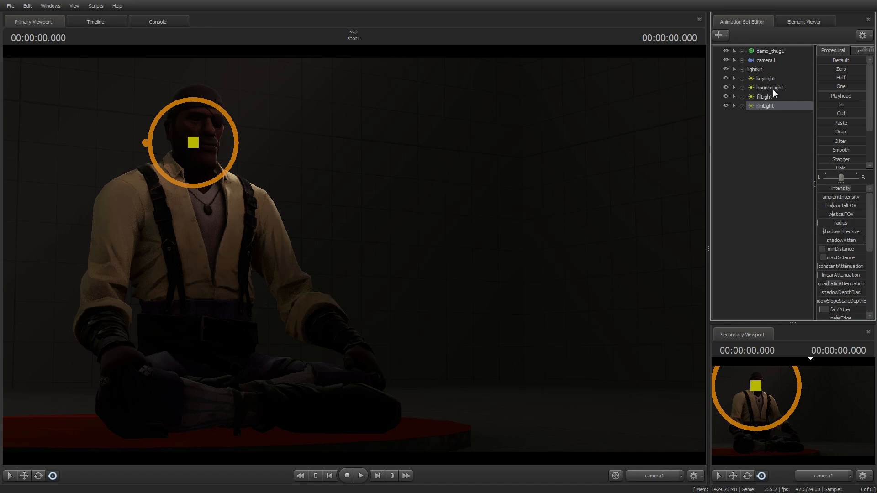
{"action": "left_click", "coordinate": [768, 87]}
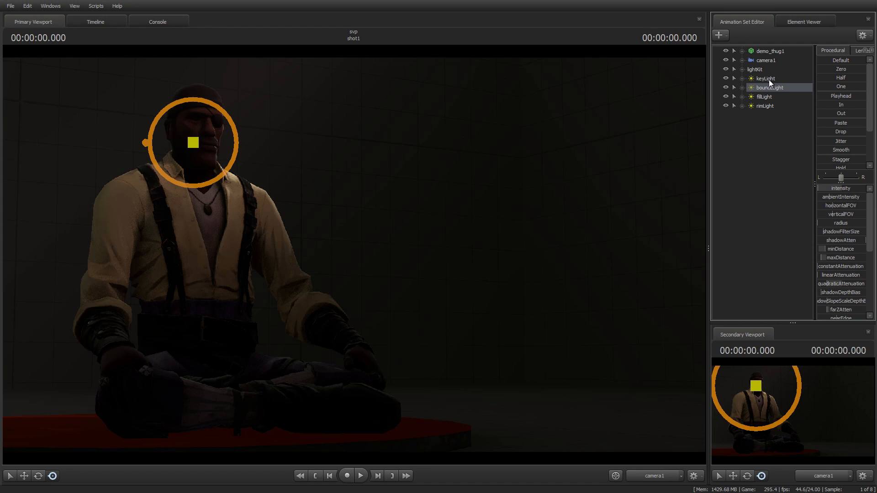
{"action": "left_click", "coordinate": [764, 78]}
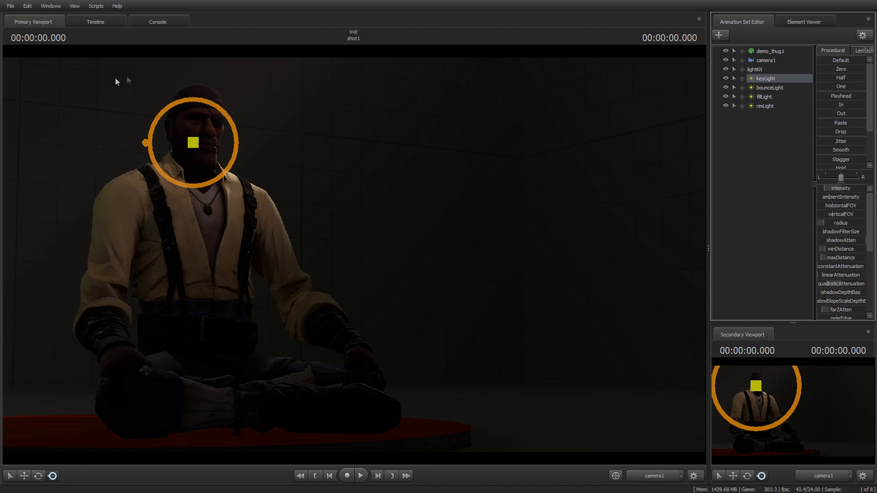
{"action": "mouse_move", "coordinate": [768, 79]}
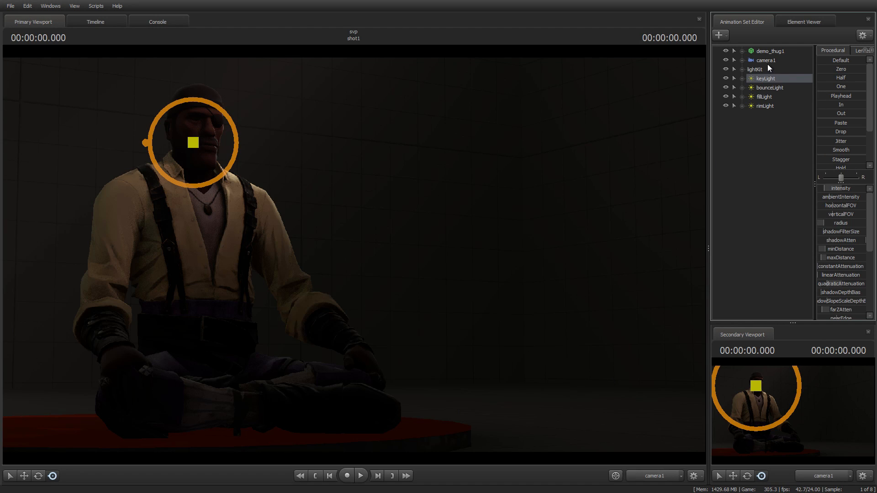
{"action": "mouse_move", "coordinate": [764, 60]}
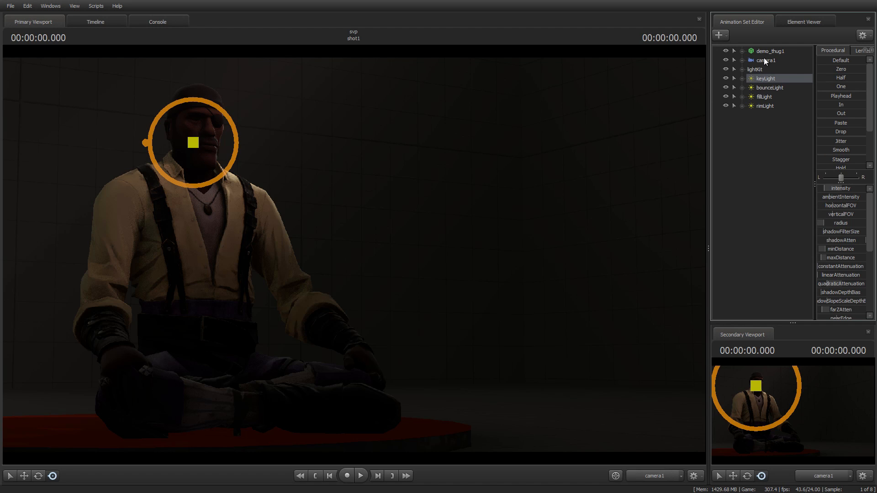
{"action": "left_click", "coordinate": [767, 60]}
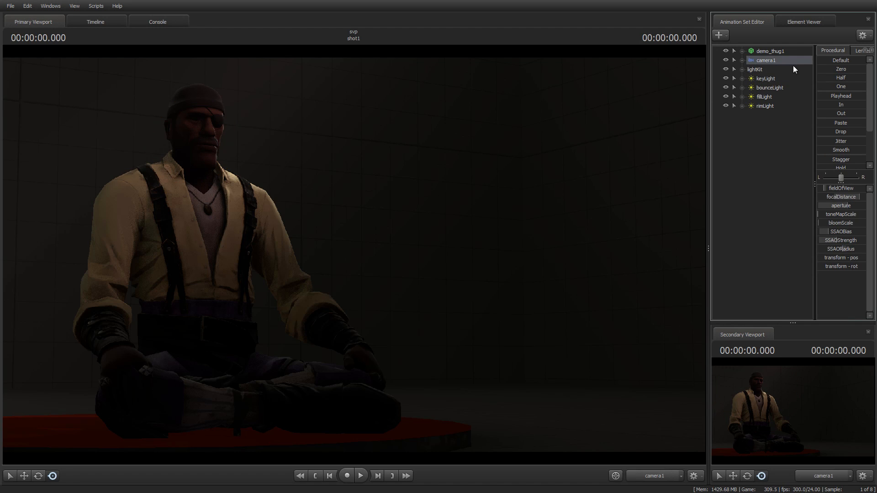
{"action": "mouse_move", "coordinate": [832, 216]}
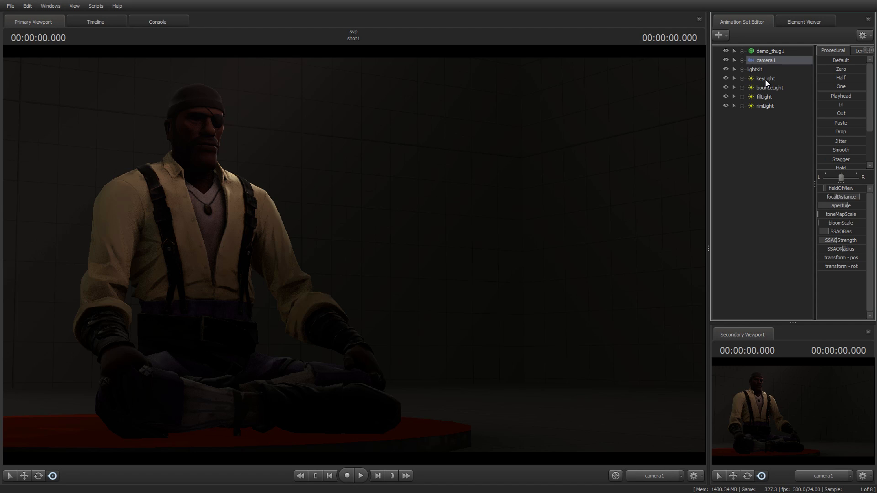
{"action": "left_click", "coordinate": [764, 78]}
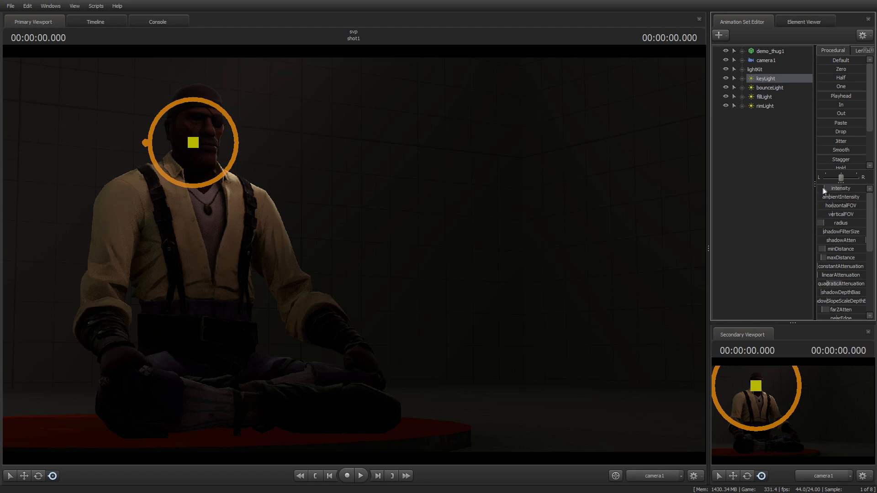
- Open Remap Slider Range for the key light's intensity slider
{"action": "right_click", "coordinate": [817, 189]}
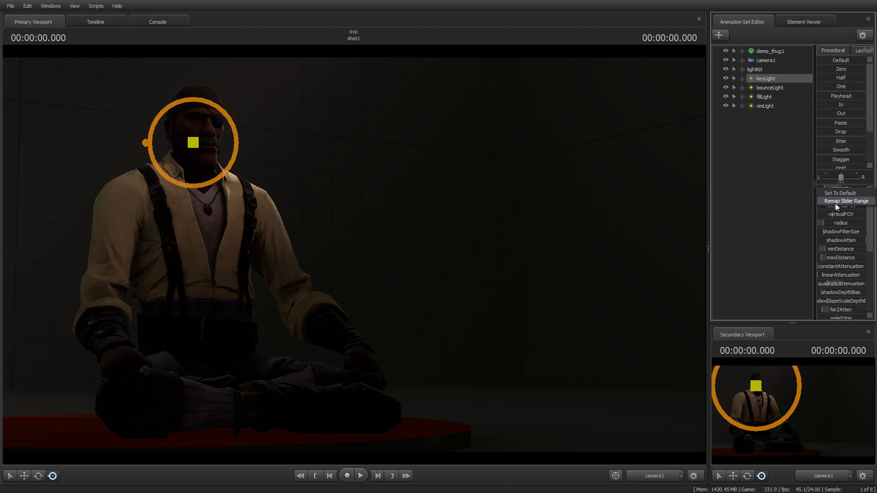
{"action": "left_click", "coordinate": [840, 201]}
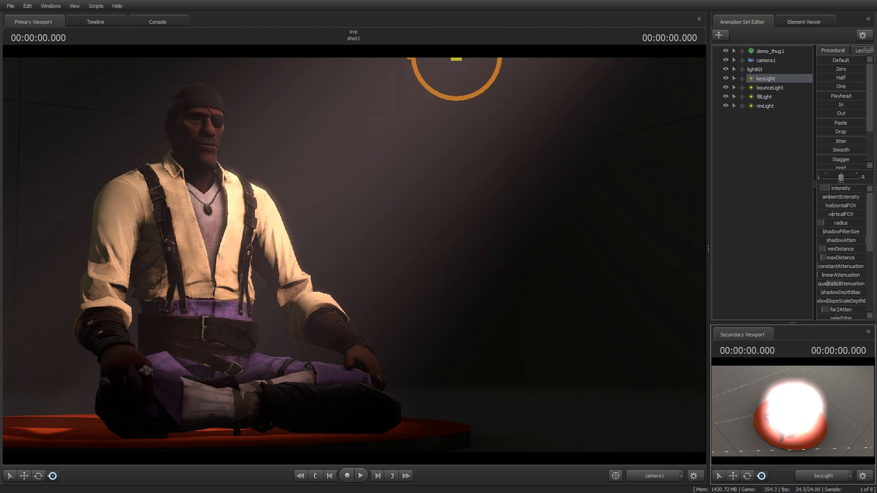
- Nudge the key light's position above the pirate, then select the fill light
{"action": "left_click_drag", "start_coordinate": [456, 57], "coordinate": [465, 65]}
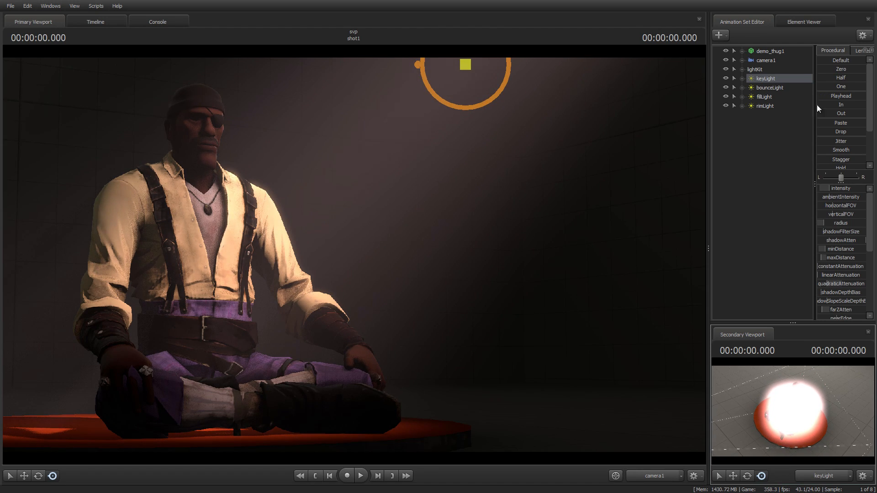
{"action": "left_click", "coordinate": [764, 96]}
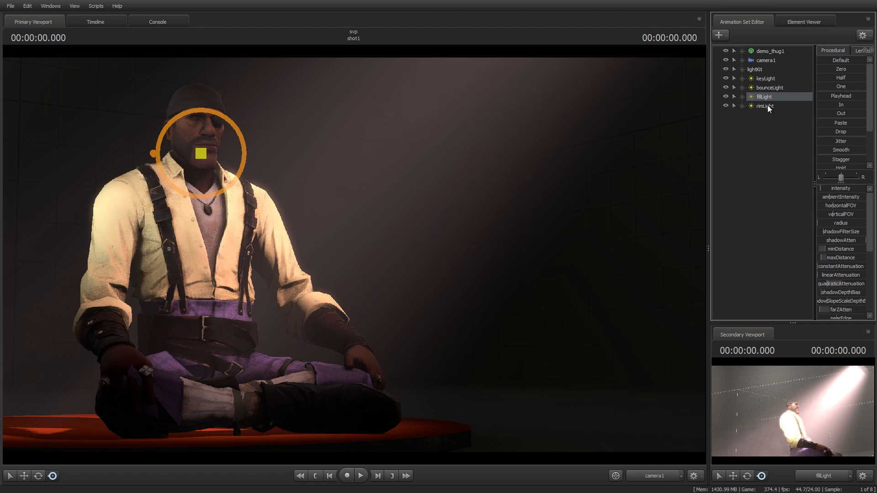
- Remap the rim light's intensity to max 10000 and position it above and behind the head
{"action": "left_click", "coordinate": [765, 106]}
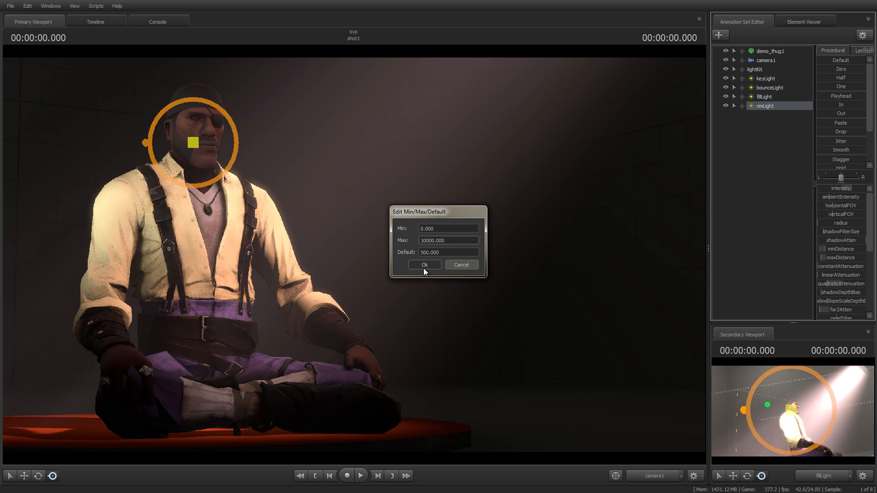
{"action": "left_click", "coordinate": [424, 265]}
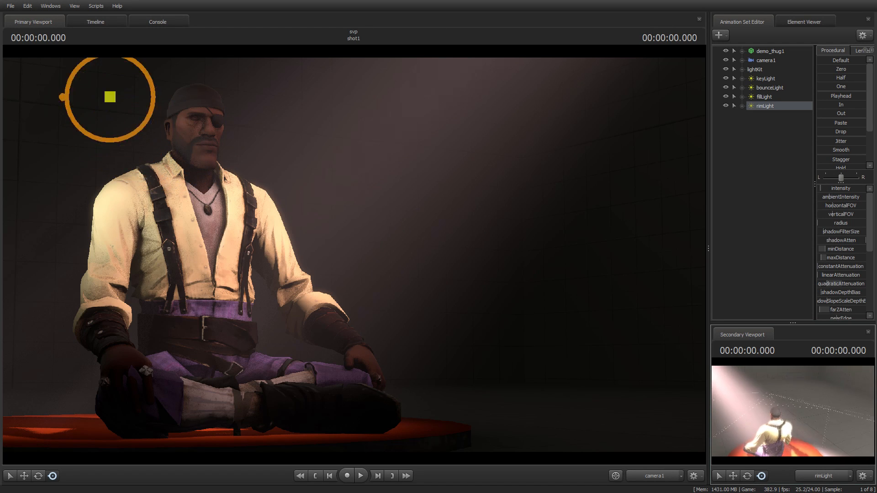
{"action": "left_click_drag", "start_coordinate": [109, 96], "coordinate": [126, 164]}
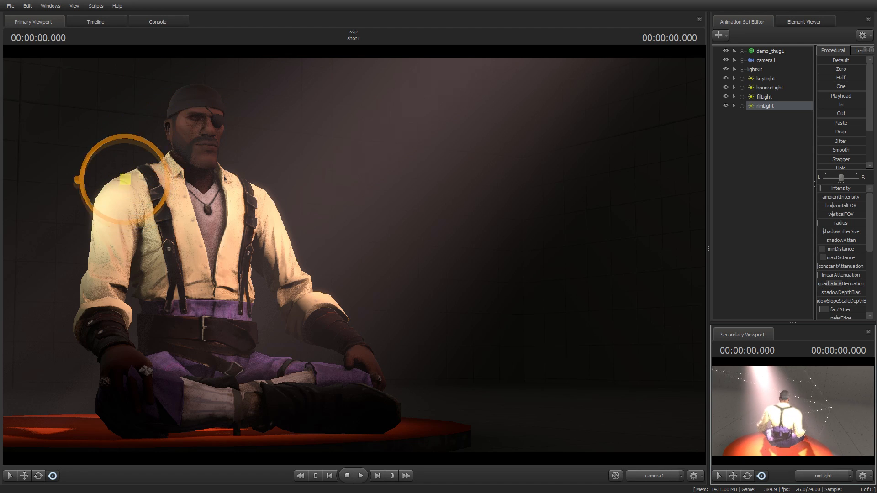
{"action": "left_click_drag", "start_coordinate": [145, 174], "coordinate": [119, 110]}
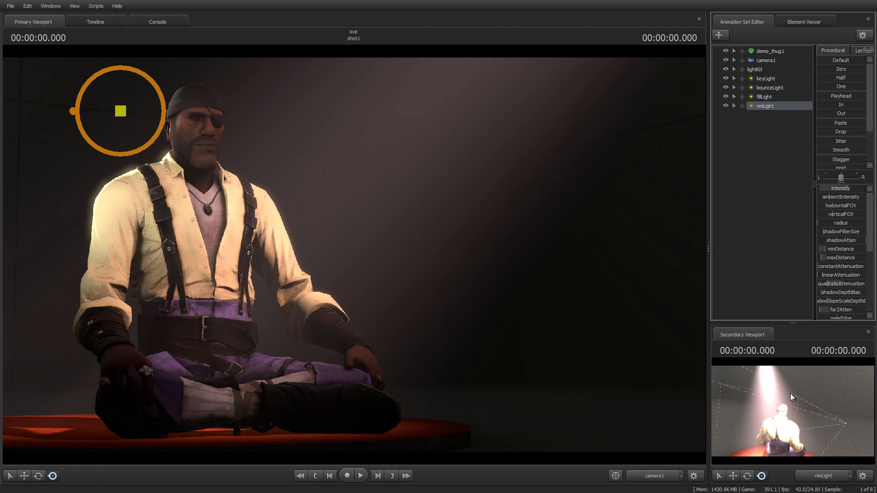
{"action": "left_click_drag", "start_coordinate": [120, 111], "coordinate": [144, 115]}
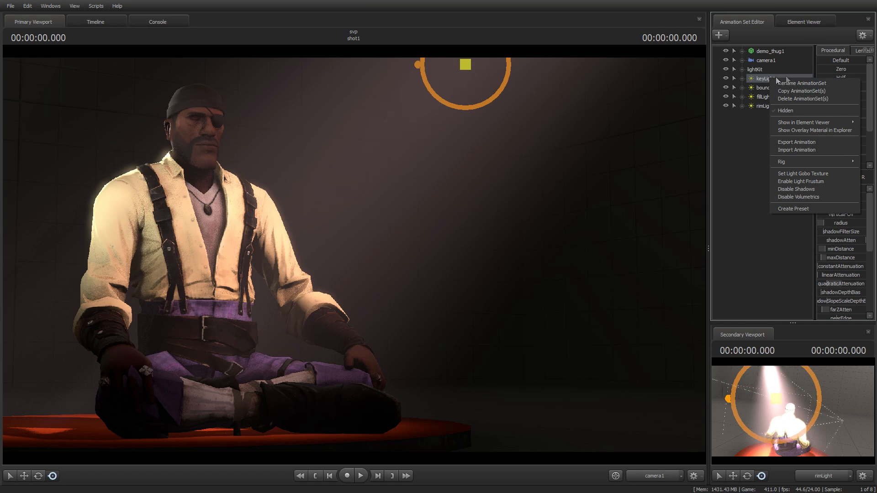
{"action": "mouse_move", "coordinate": [801, 196]}
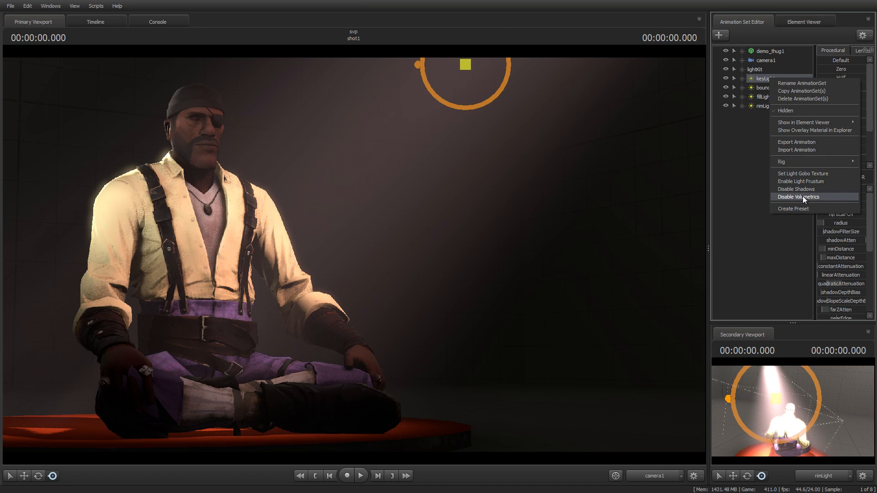
- Disable volumetrics on the key light
{"action": "left_click", "coordinate": [798, 197]}
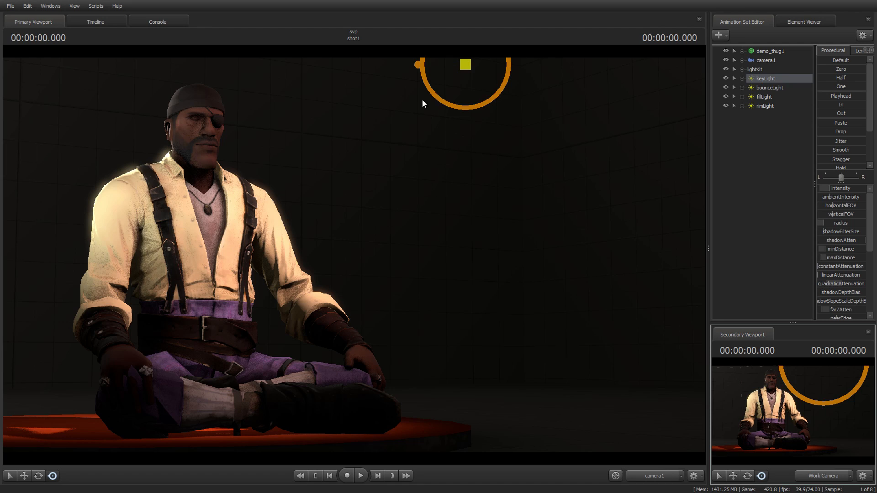
{"action": "mouse_move", "coordinate": [528, 127]}
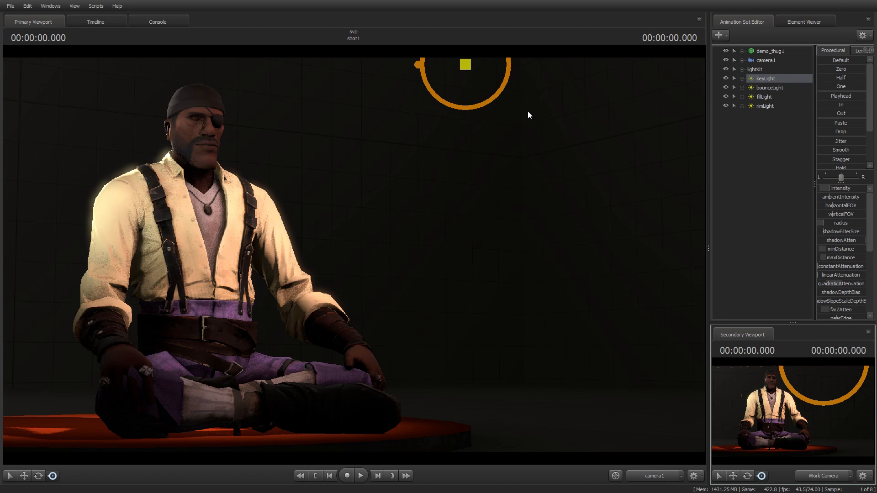
{"action": "mouse_move", "coordinate": [340, 429]}
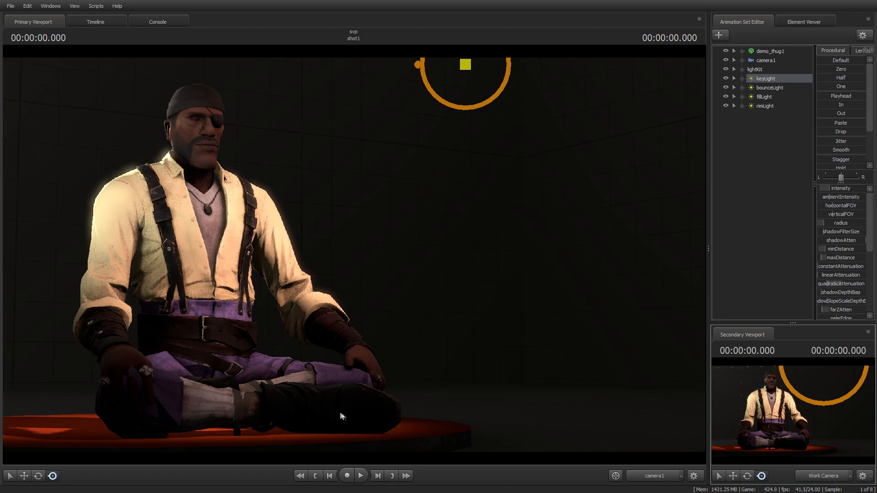
{"action": "mouse_move", "coordinate": [241, 113]}
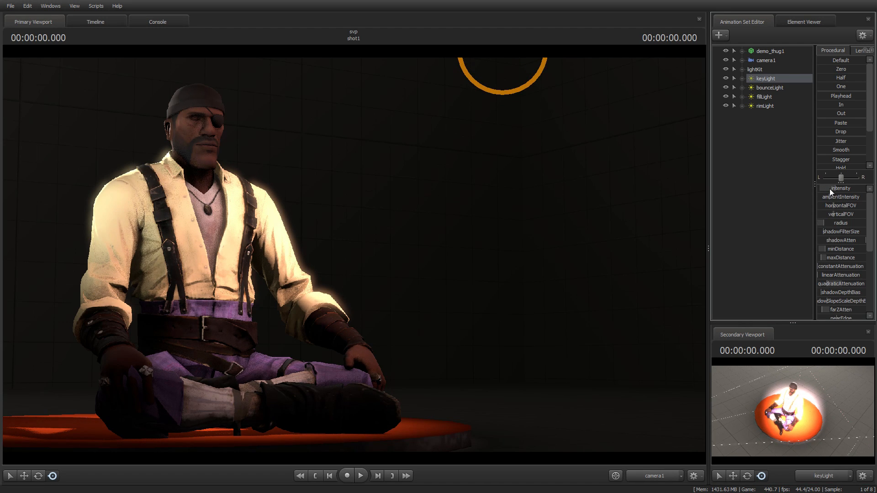
- Select the key light to adjust its intensity
{"action": "left_click", "coordinate": [763, 96]}
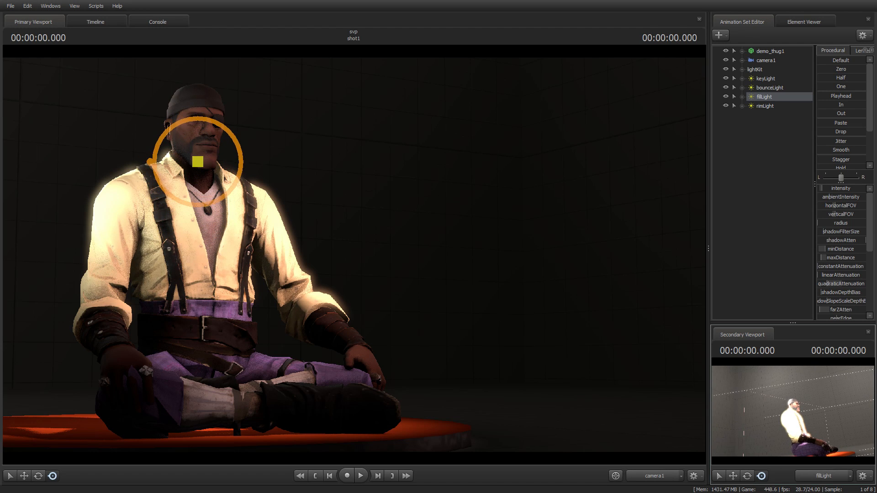
{"action": "mouse_move", "coordinate": [494, 257]}
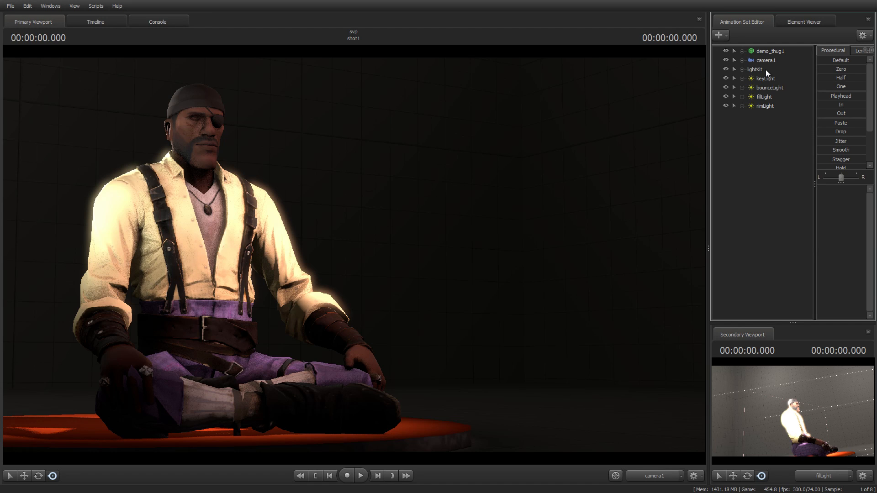
{"action": "mouse_move", "coordinate": [201, 93]}
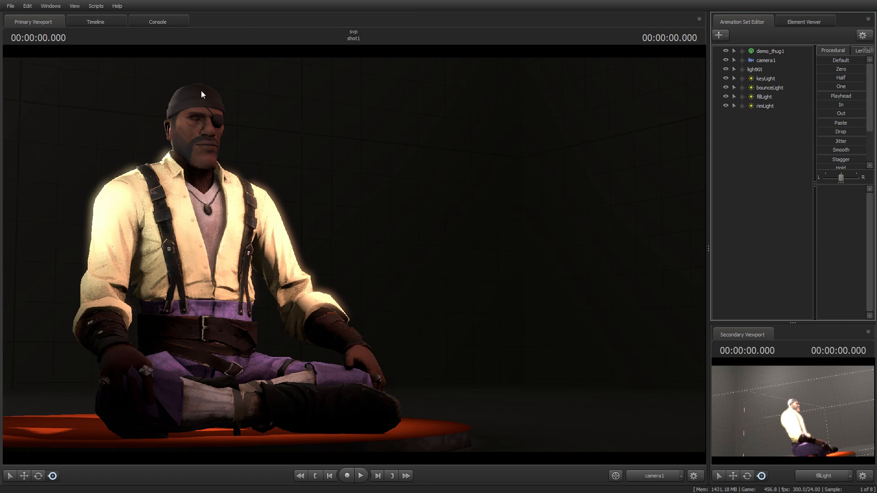
{"action": "mouse_move", "coordinate": [81, 251]}
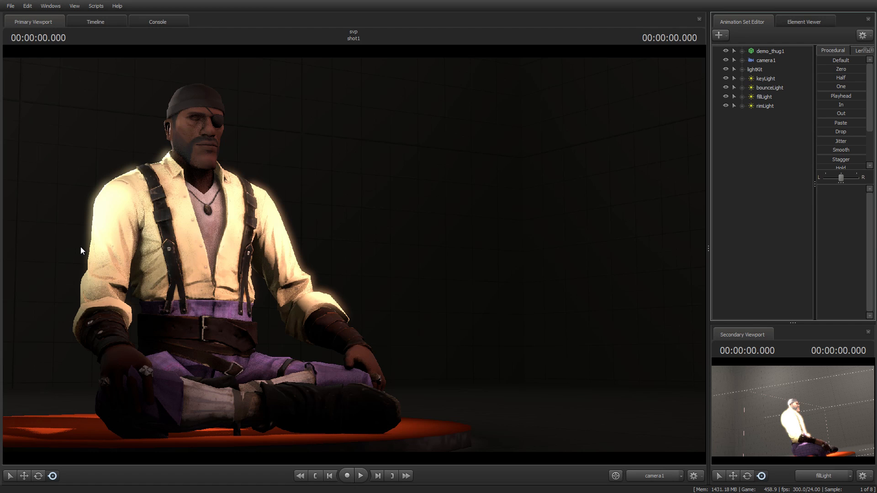
{"action": "mouse_move", "coordinate": [701, 67]}
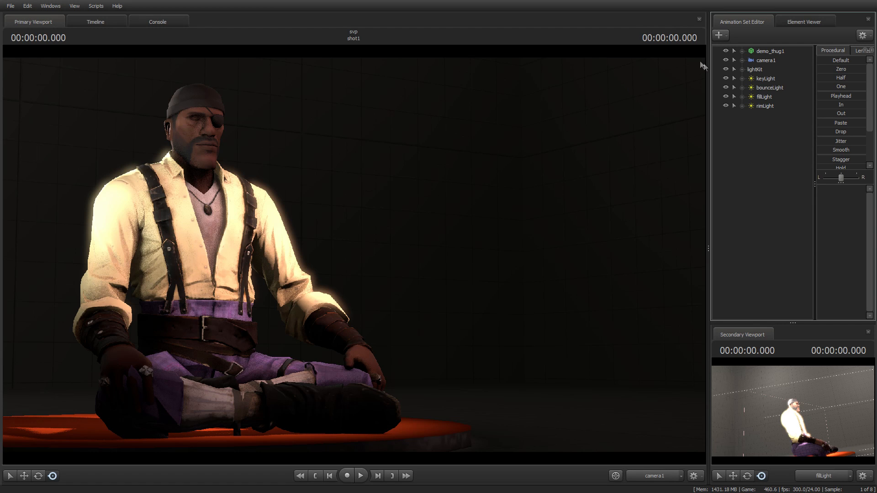
- Select the lightKit group to reach its colorize and masterColor settings
{"action": "left_click", "coordinate": [754, 69]}
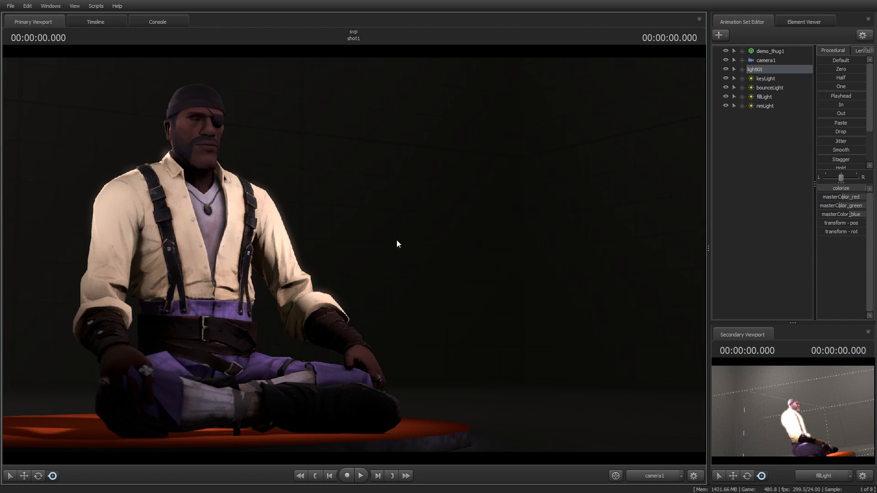
{"action": "mouse_move", "coordinate": [814, 233]}
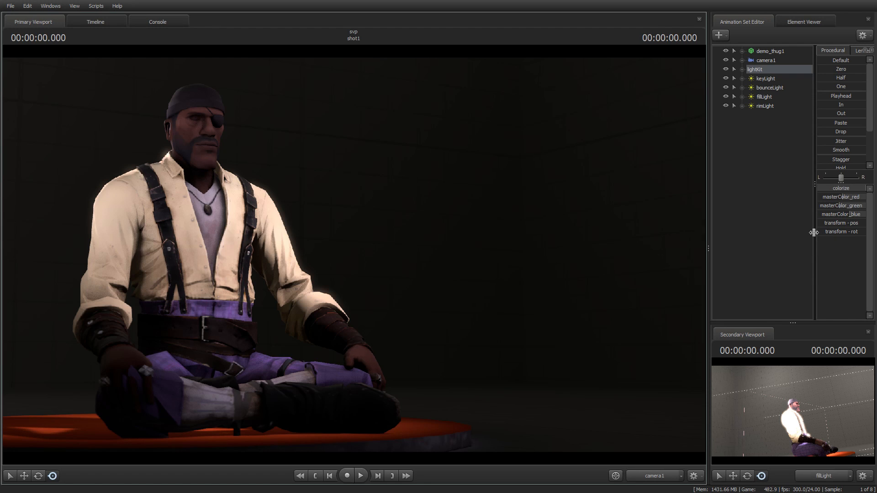